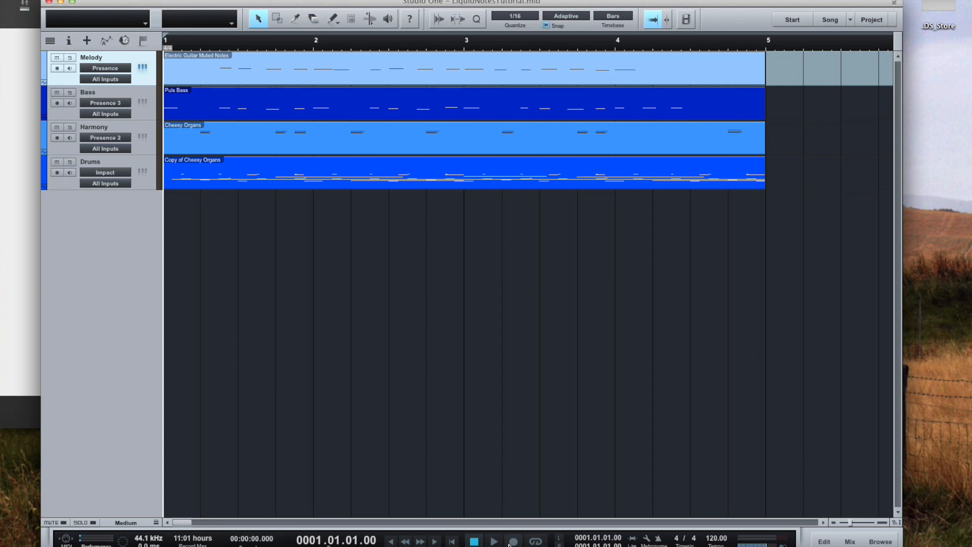
- Play and stop the song, then open Studio One's Preferences on External Devices
click(492, 541)
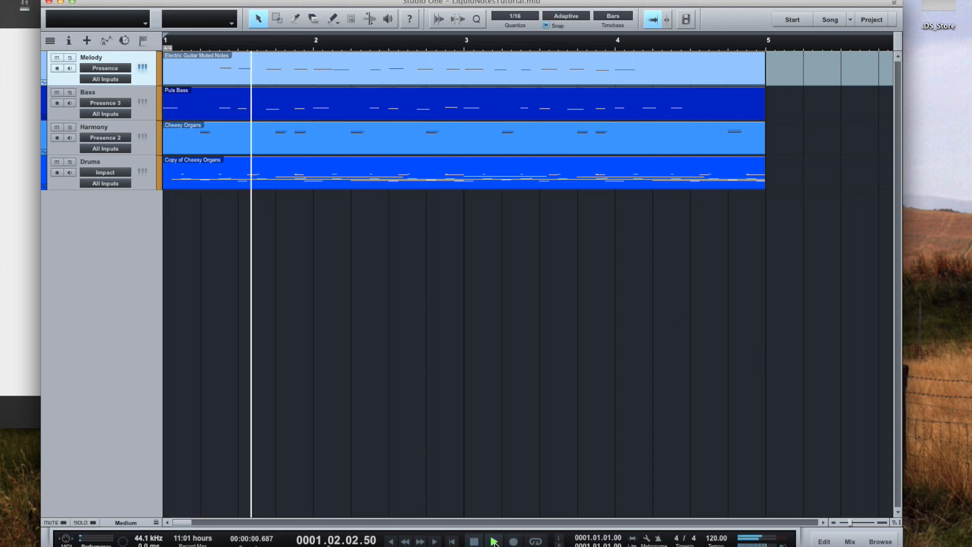
click(493, 540)
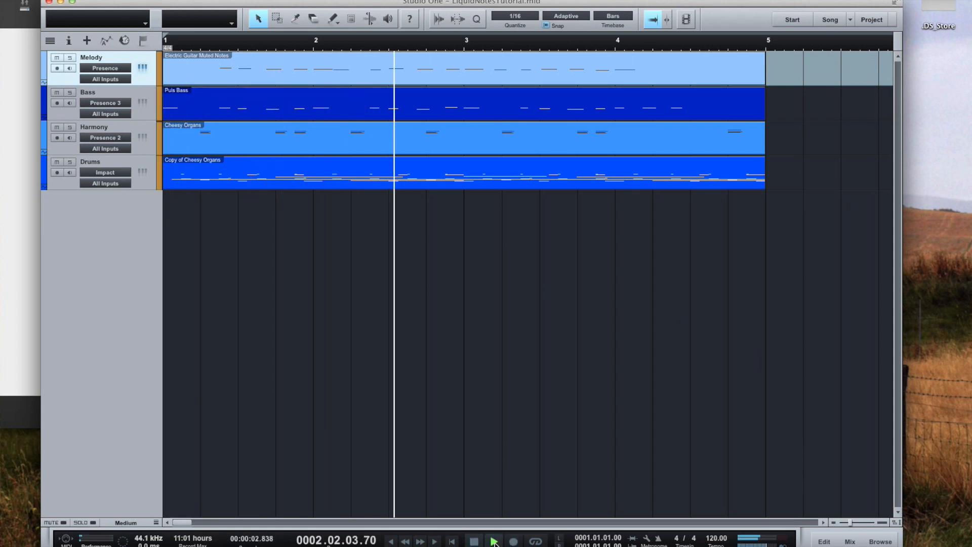
click(493, 540)
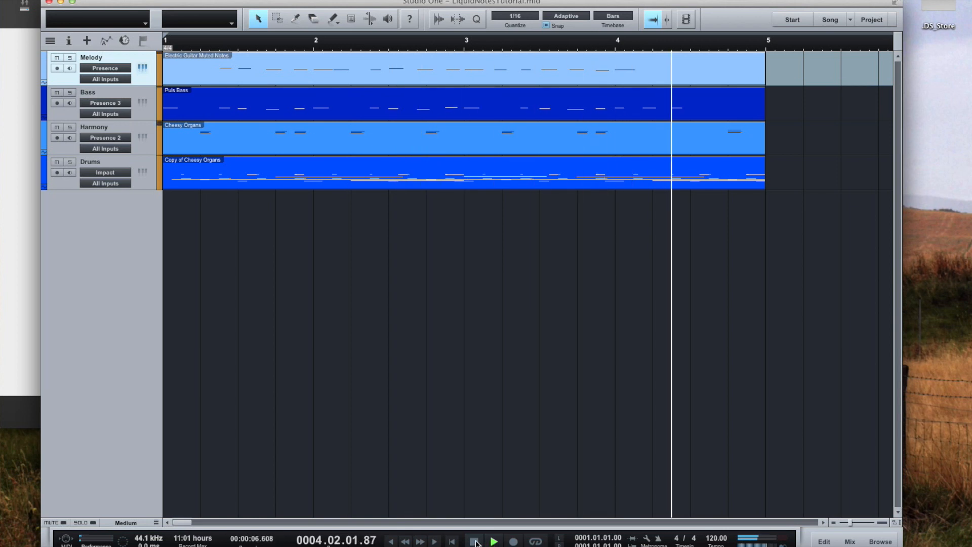
click(474, 541)
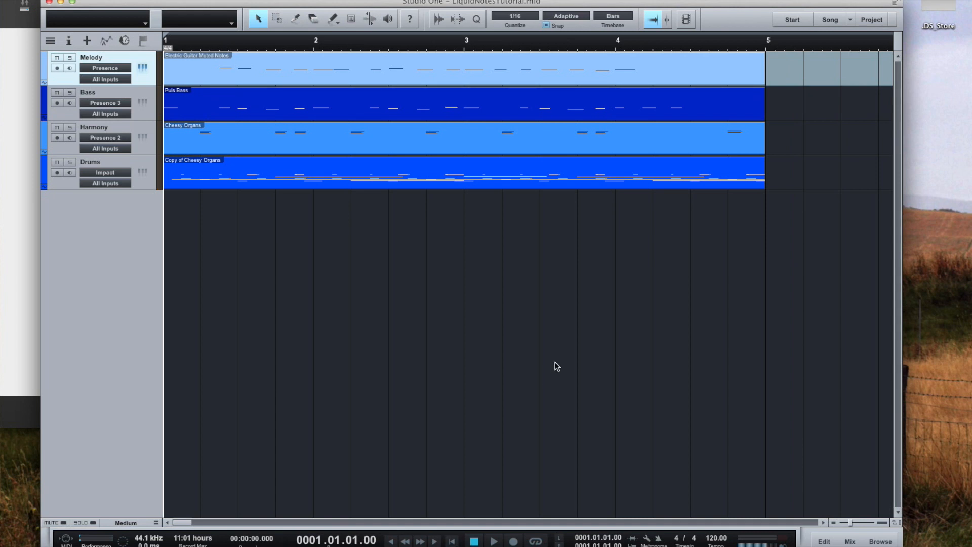
mouse_move(421, 268)
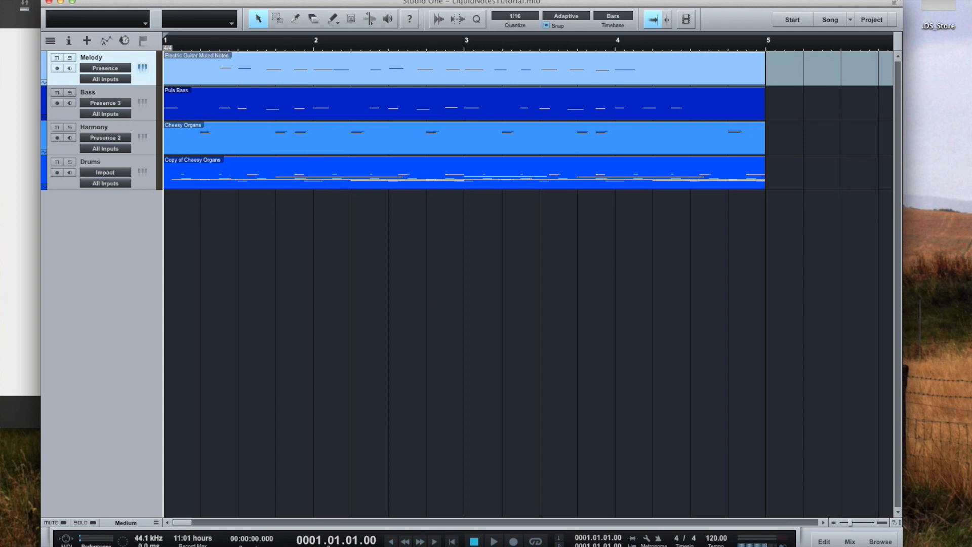
click(18, 3)
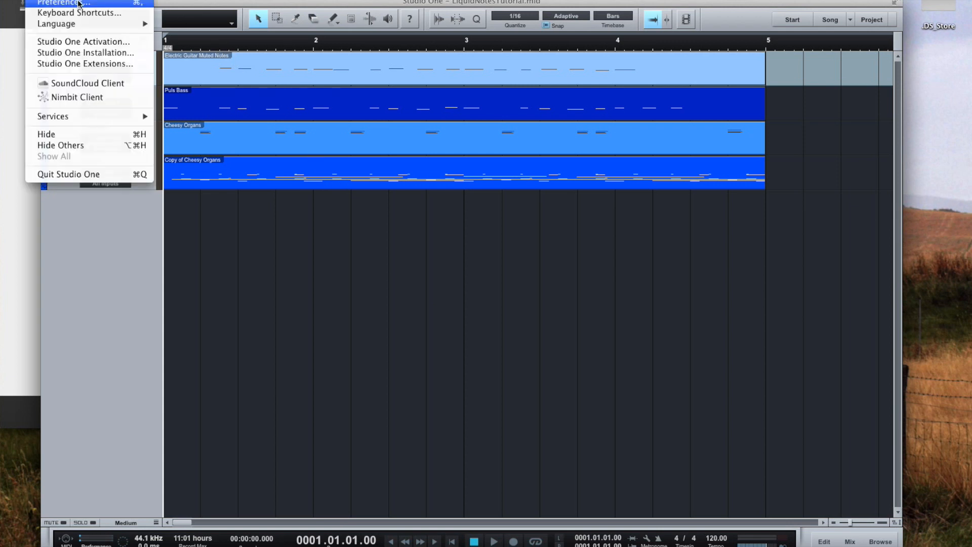
click(61, 2)
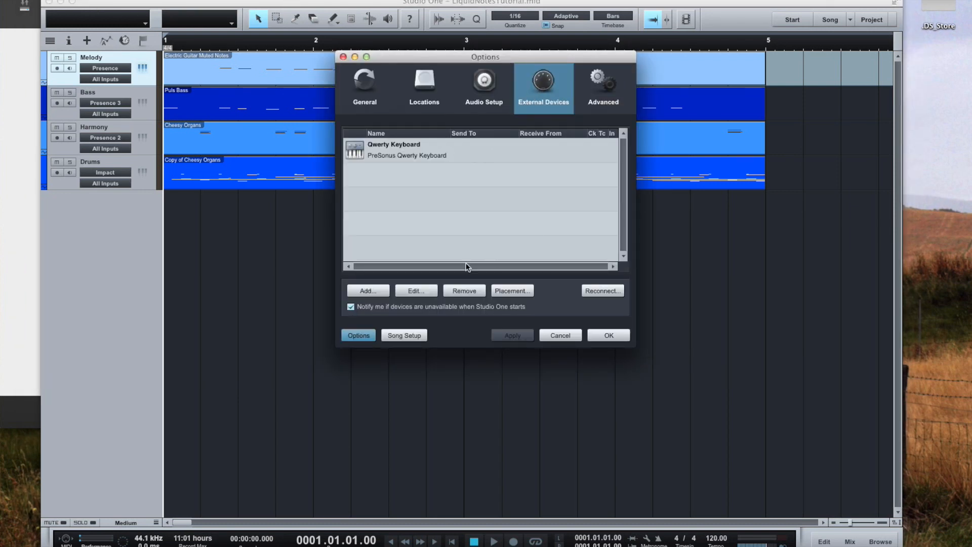
- Add a Re-Compose keyboard 'Liquid Notes Virtual Cable' receiving from IAC Bus 1 with split channels
click(367, 290)
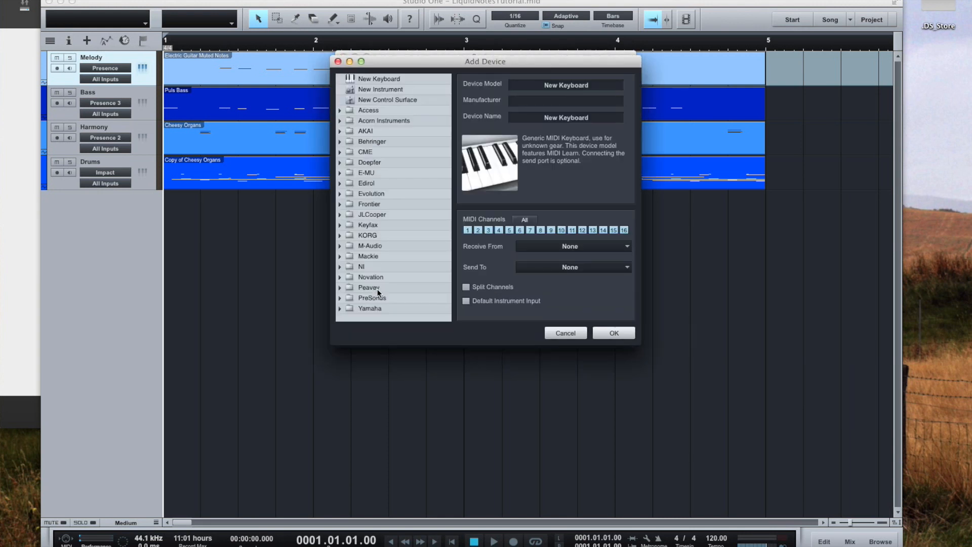
click(565, 100)
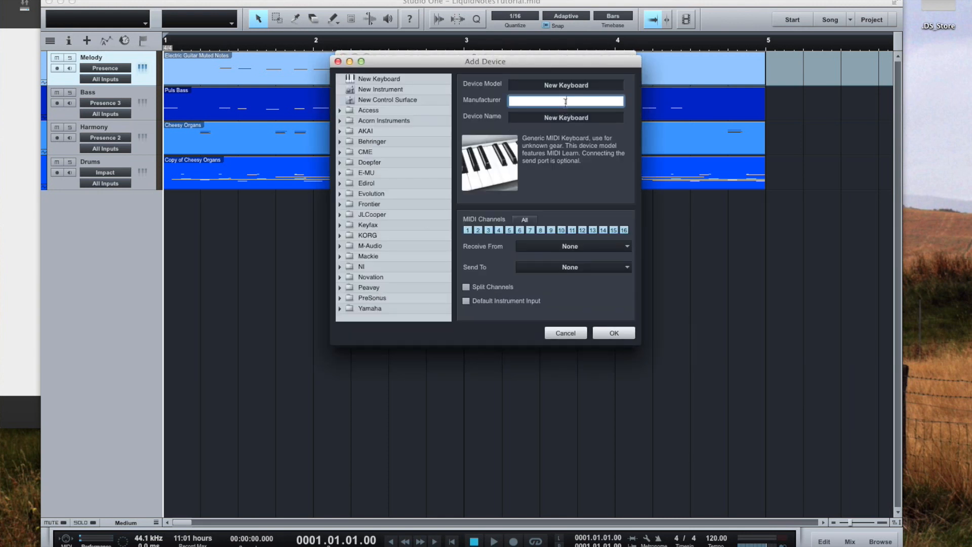
text(Re-Compose)
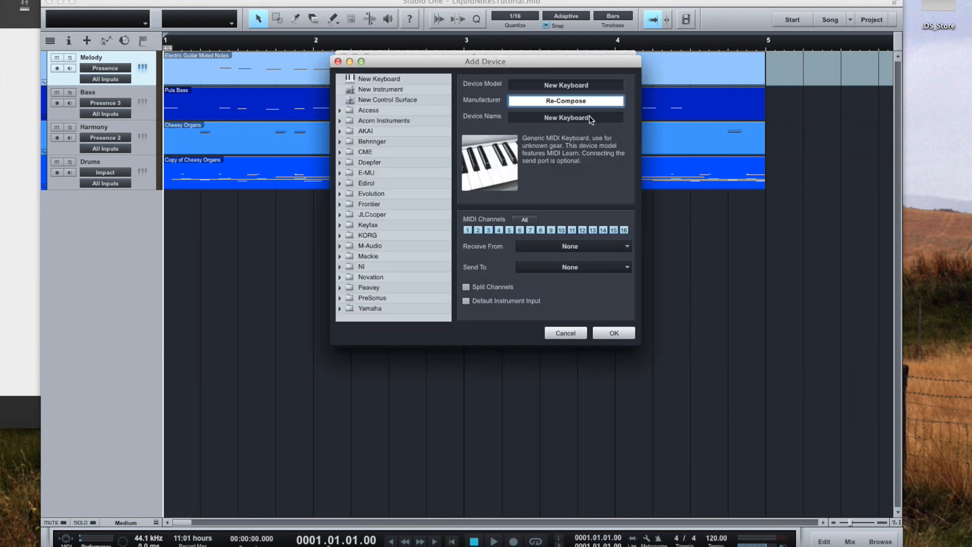
text(Liquid Notes Virtual Cable)
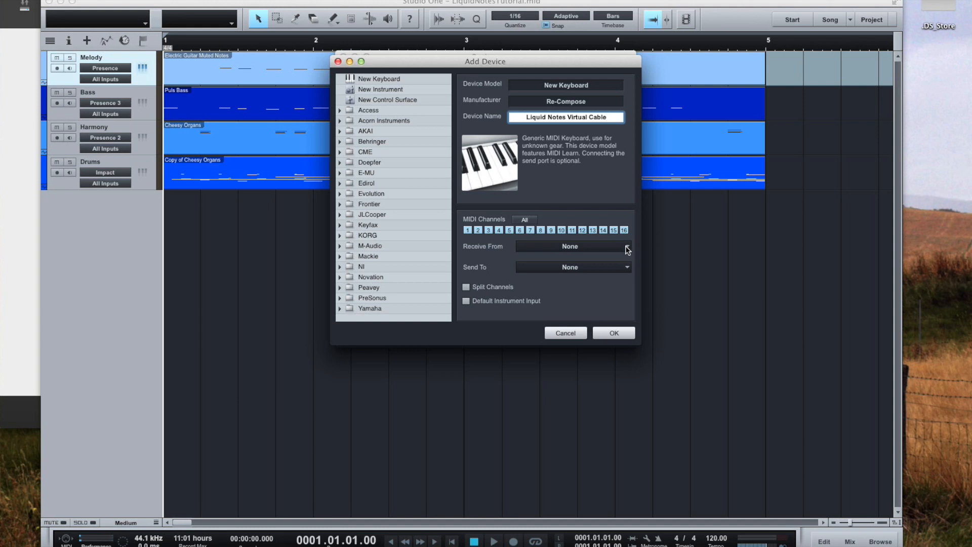
click(569, 246)
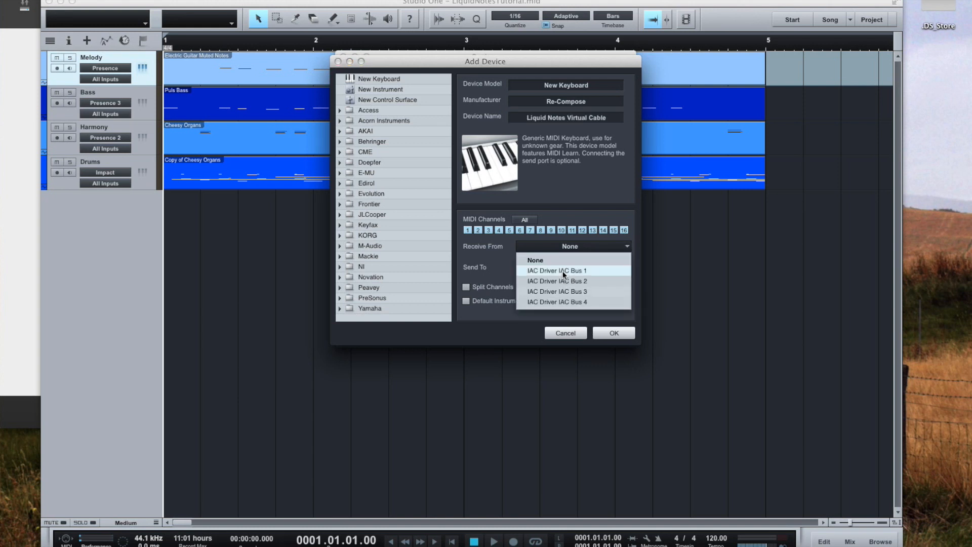
mouse_move(571, 273)
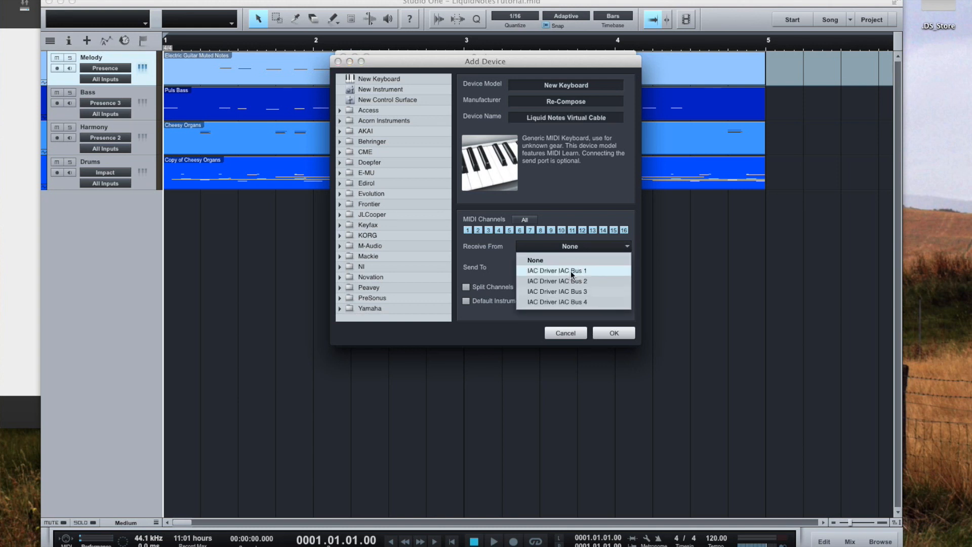
click(557, 271)
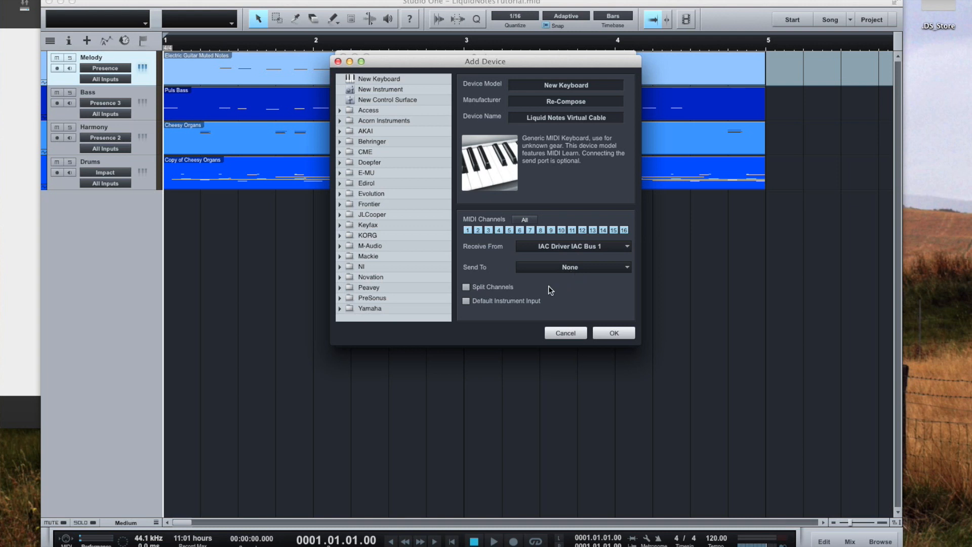
mouse_move(576, 271)
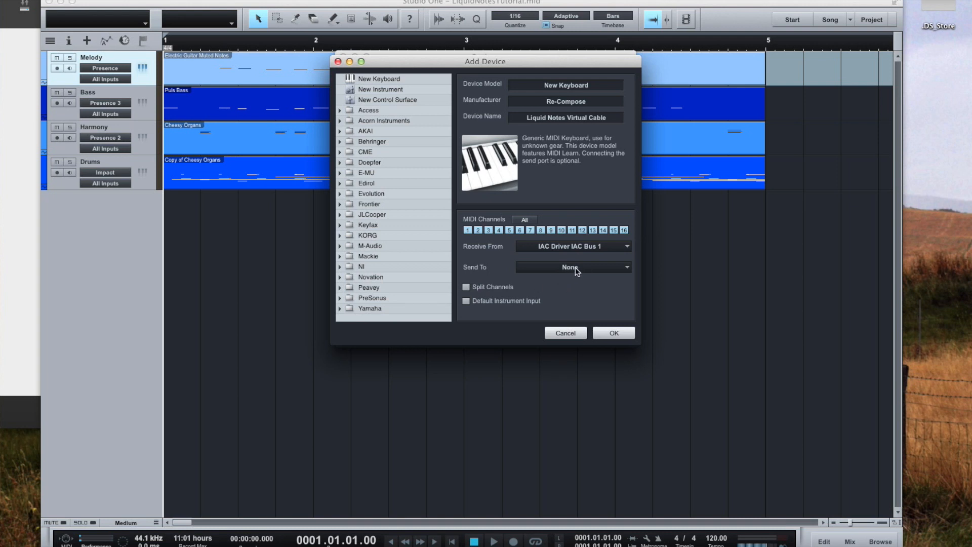
click(466, 287)
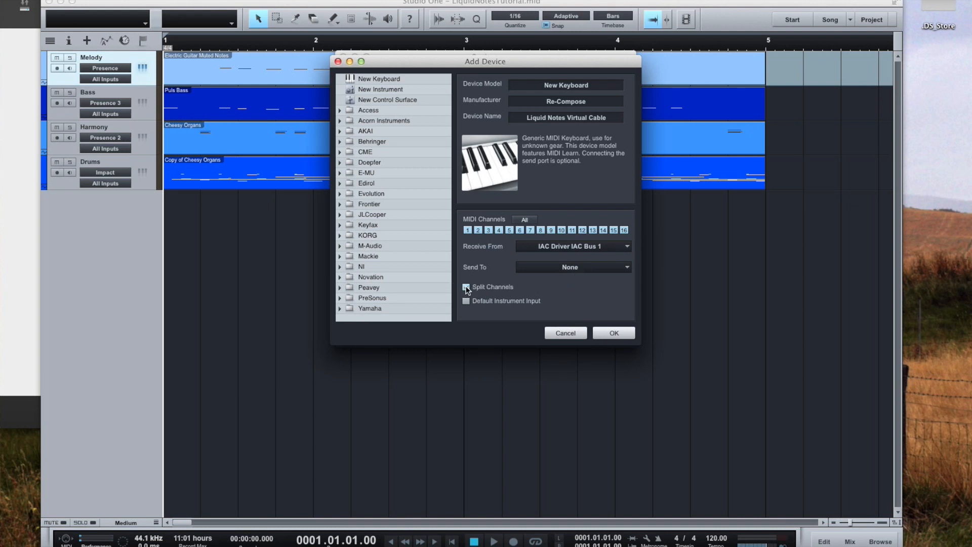
click(467, 287)
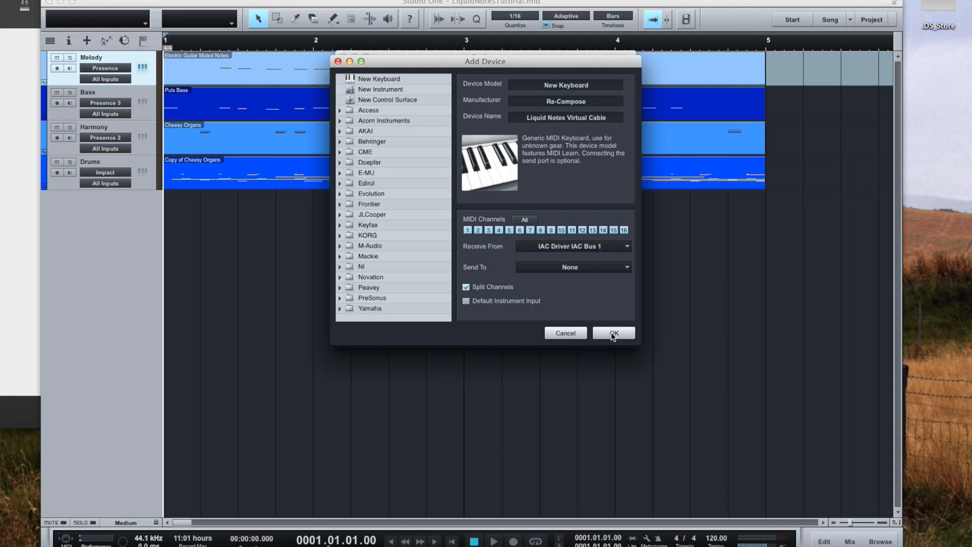
click(612, 333)
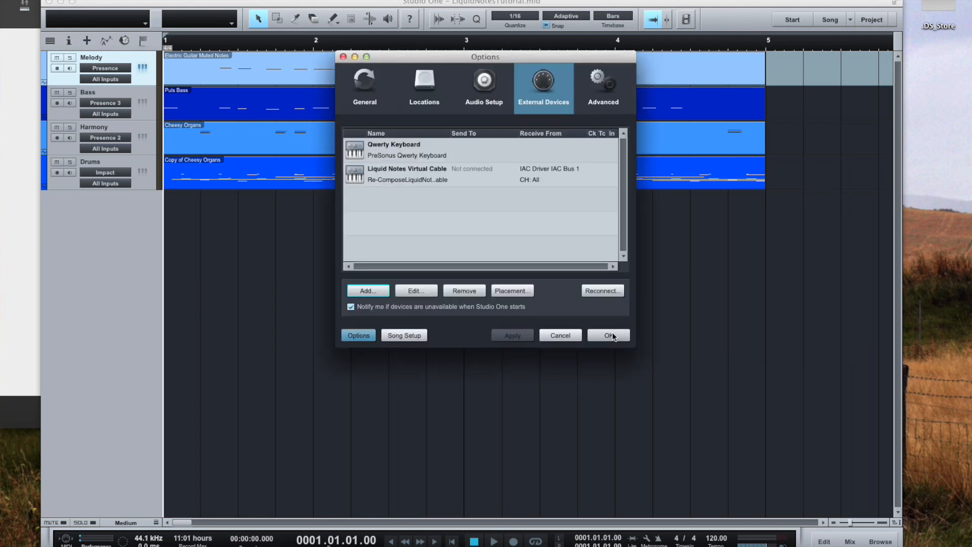
- Confirm the Options dialog with OK to keep the new device
click(607, 335)
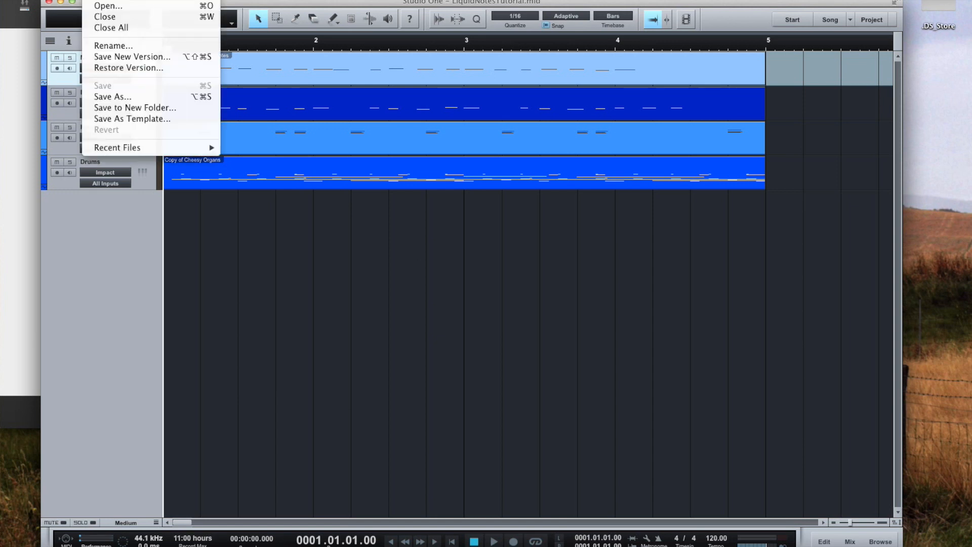
- Save the song as MIDI file LiquidNotesTutorial.mid on the Desktop
click(112, 96)
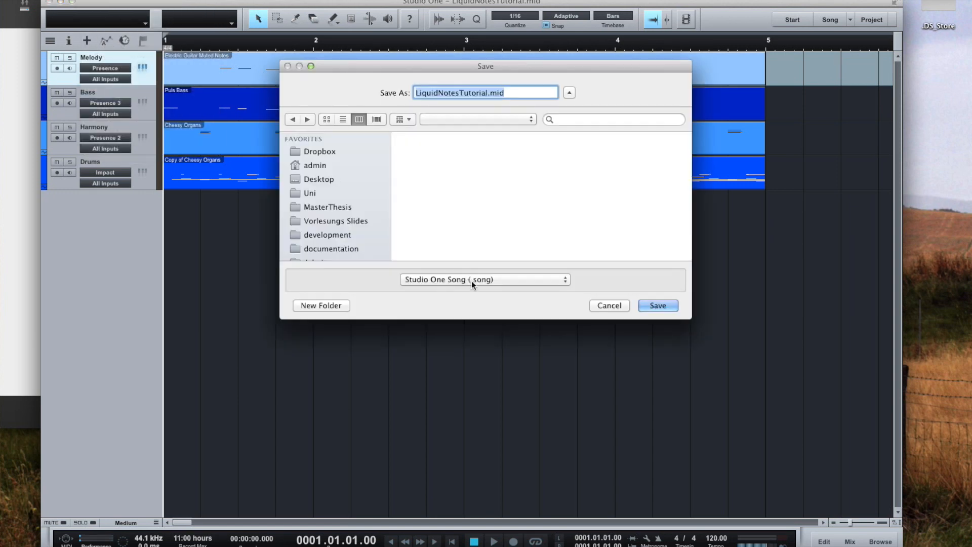
click(483, 279)
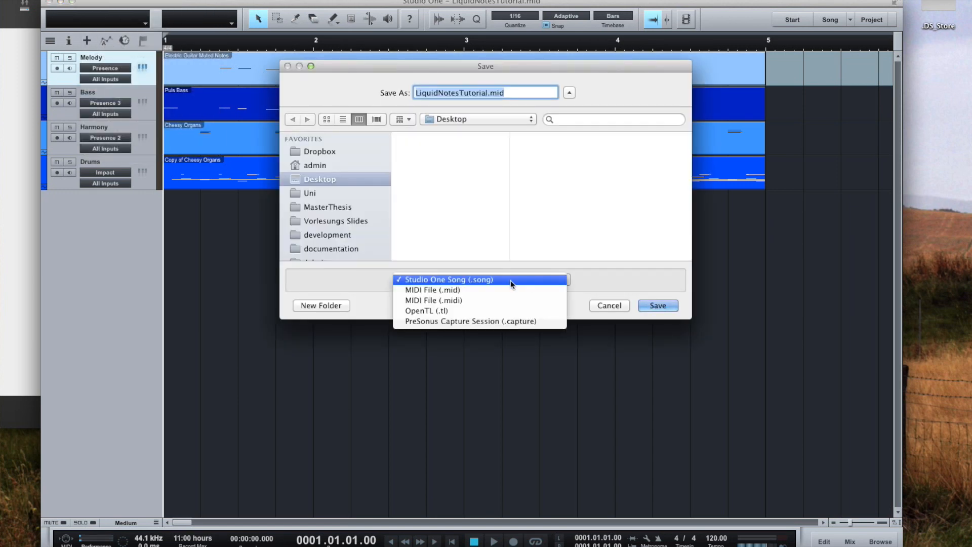
click(433, 290)
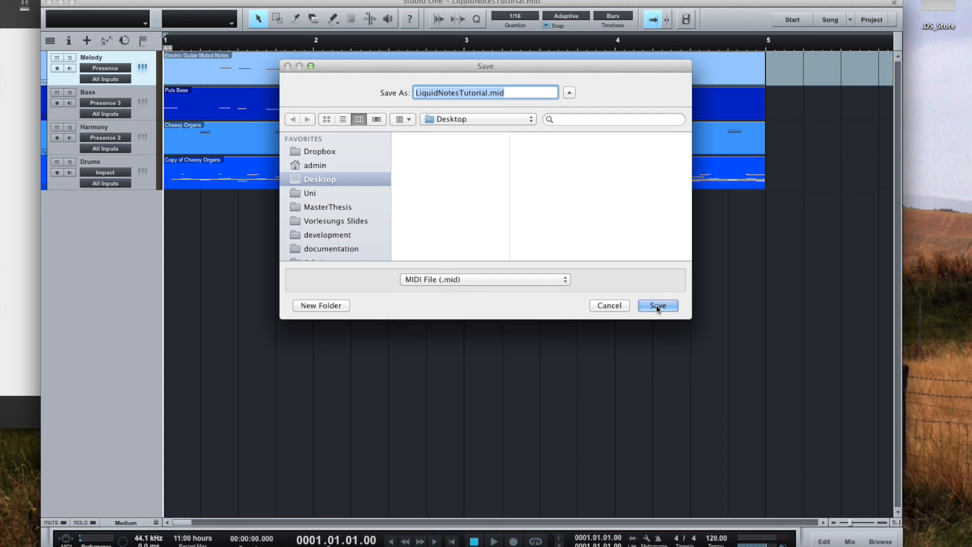
click(657, 305)
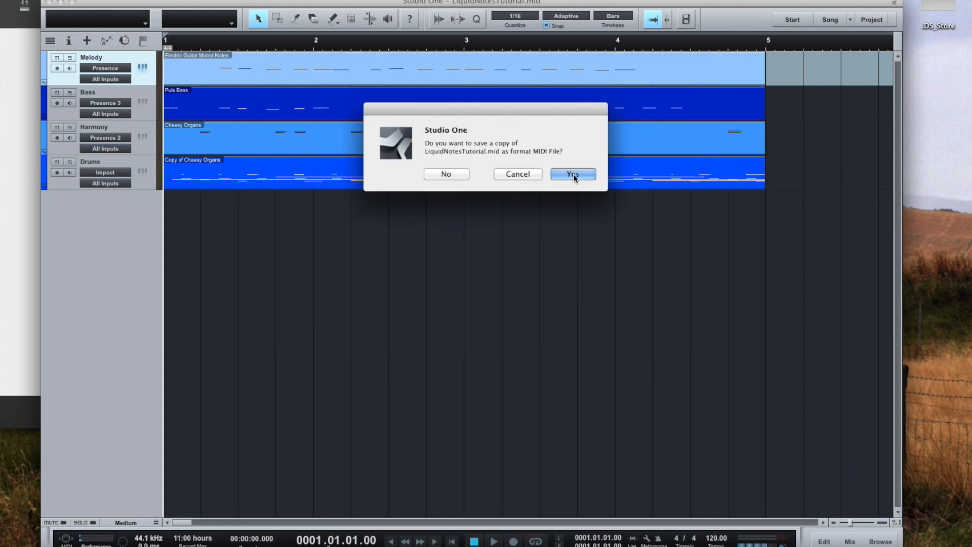
click(572, 177)
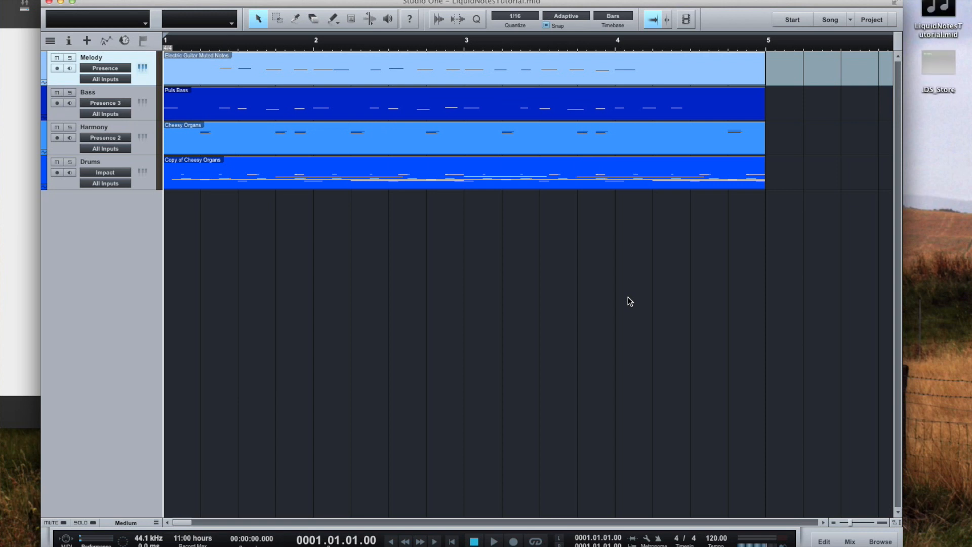
mouse_move(722, 46)
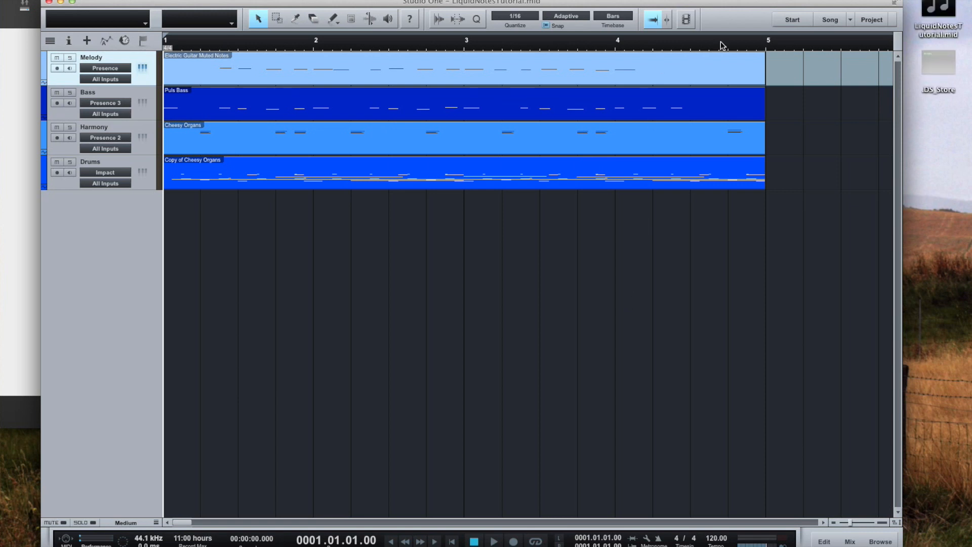
mouse_move(755, 6)
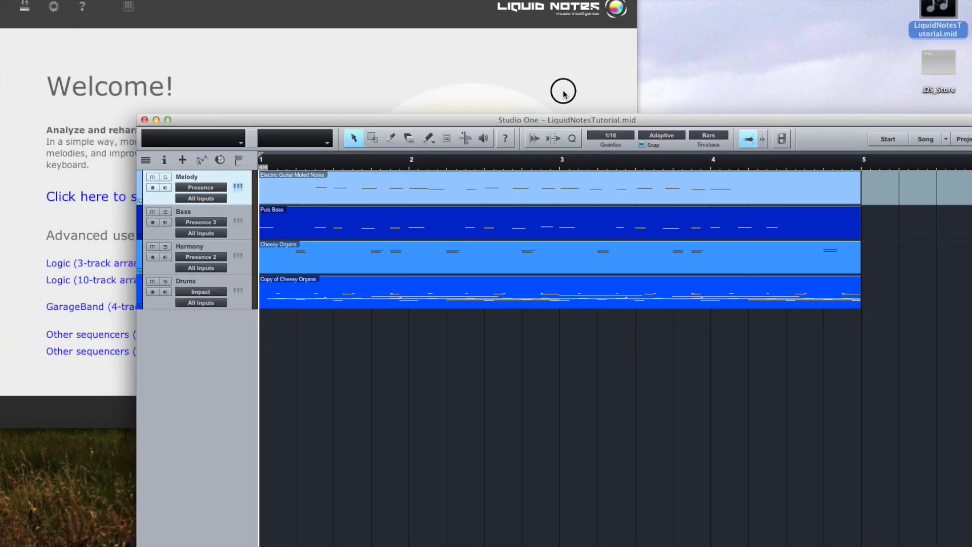
mouse_move(506, 79)
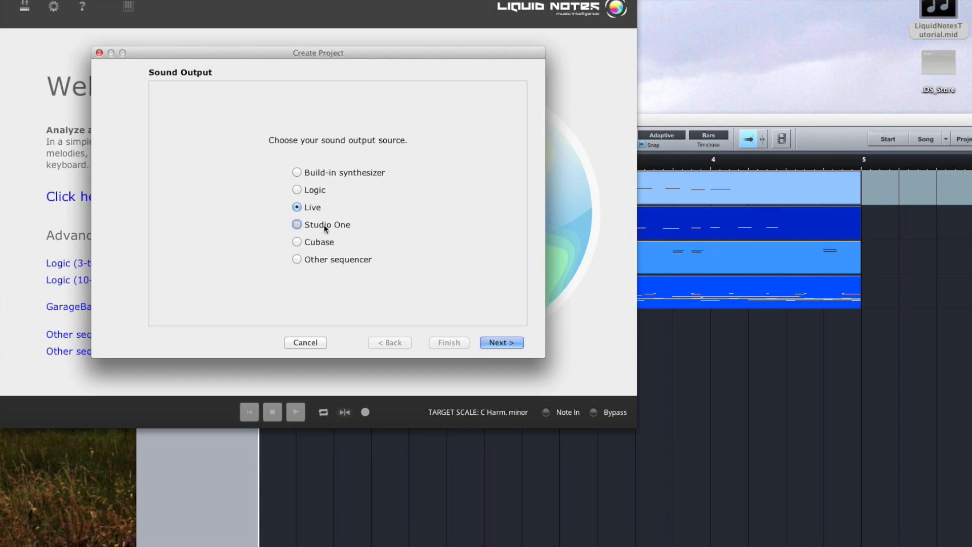
- Create the Liquid Notes project with Studio One as sound output and finish the analysis
click(297, 225)
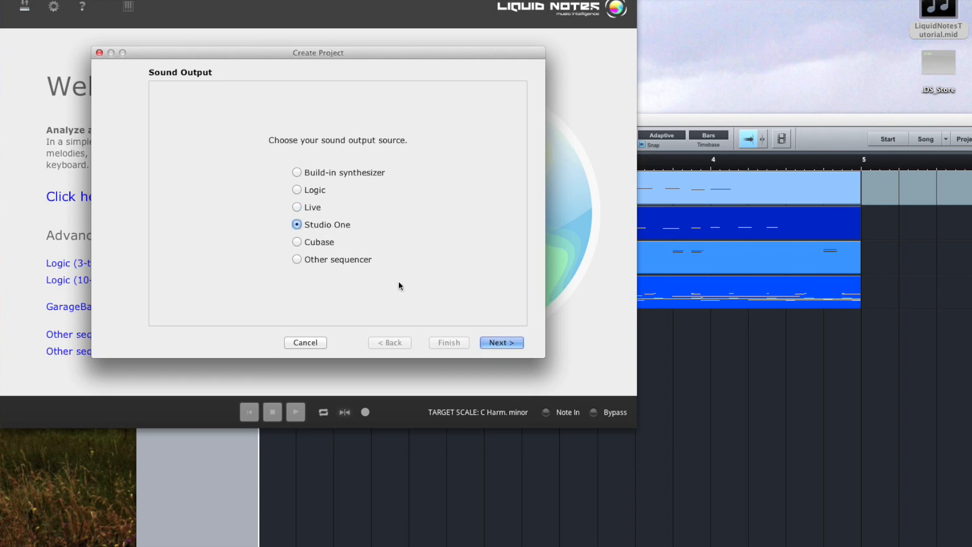
click(500, 342)
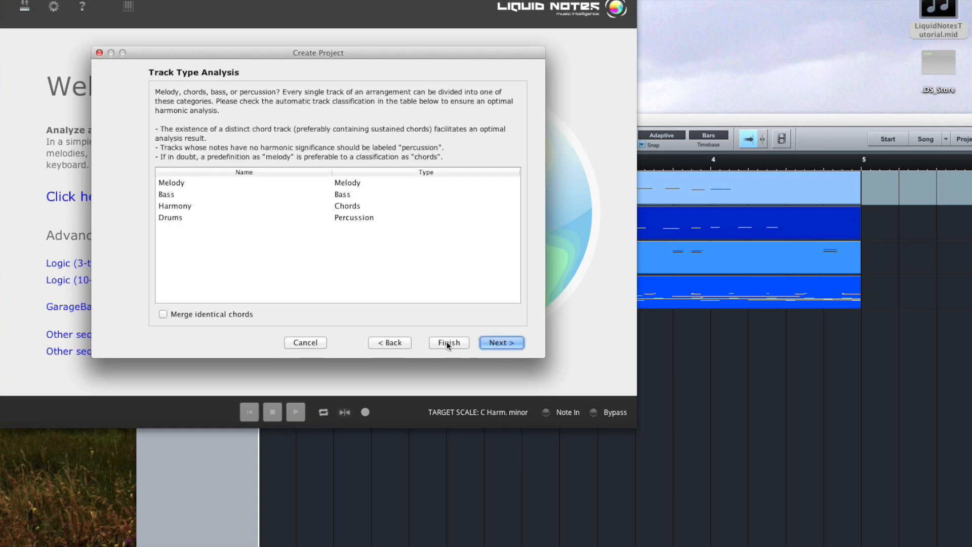
mouse_move(348, 174)
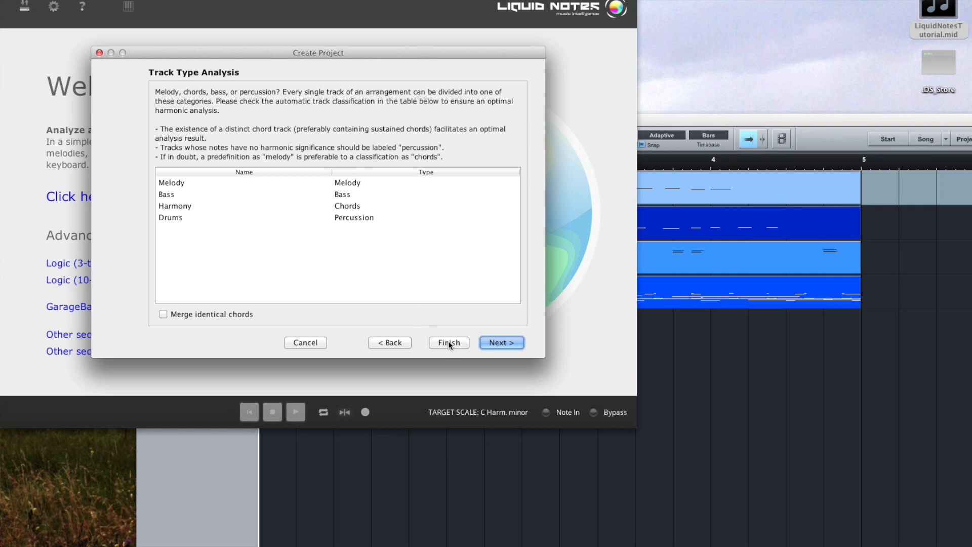
click(448, 342)
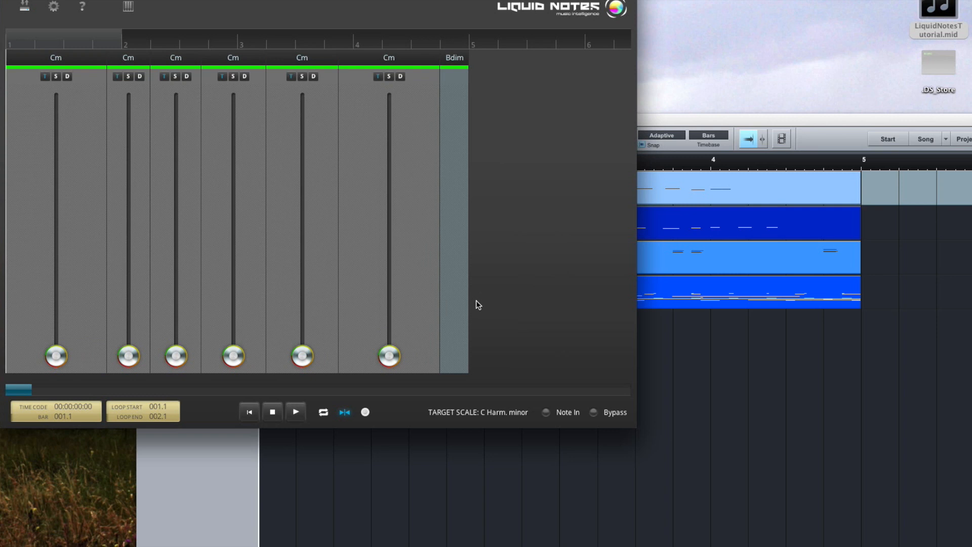
mouse_move(577, 220)
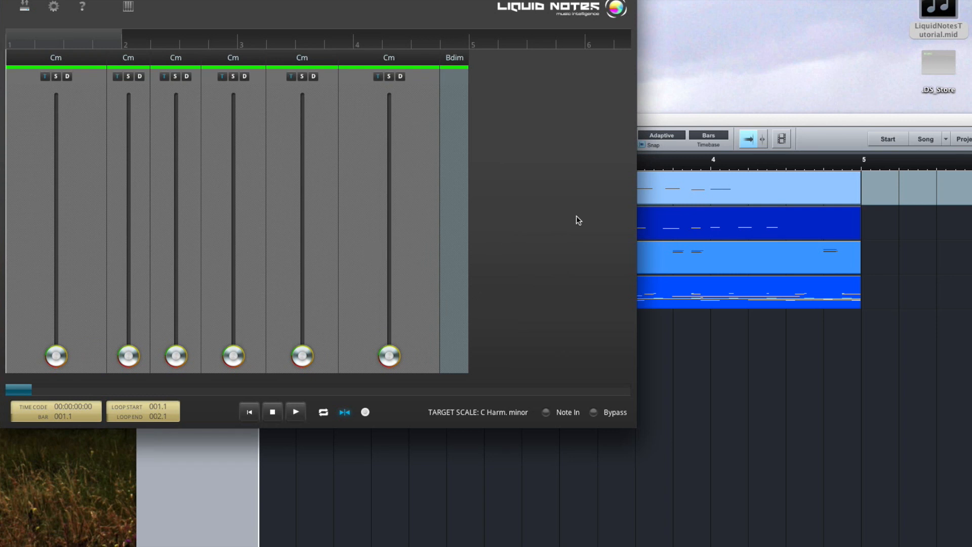
mouse_move(139, 9)
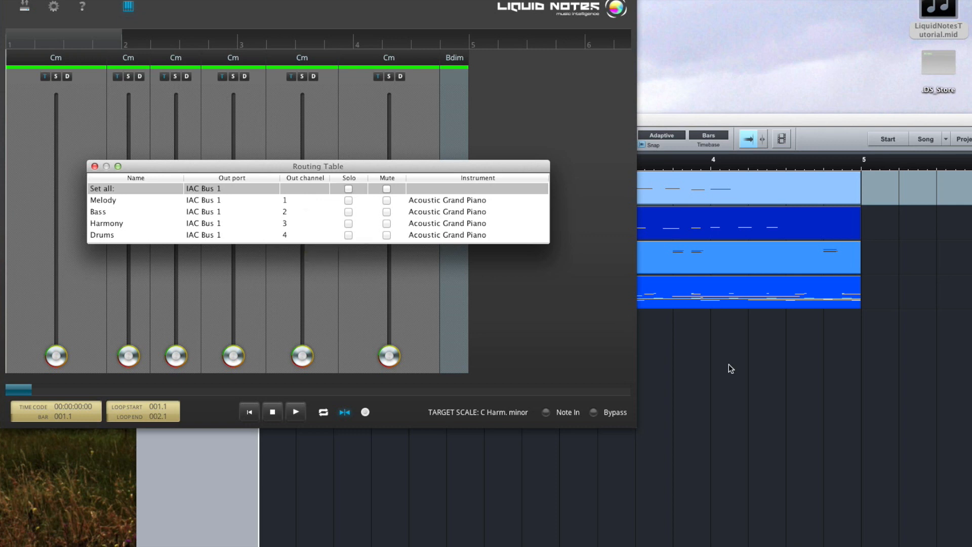
mouse_move(743, 375)
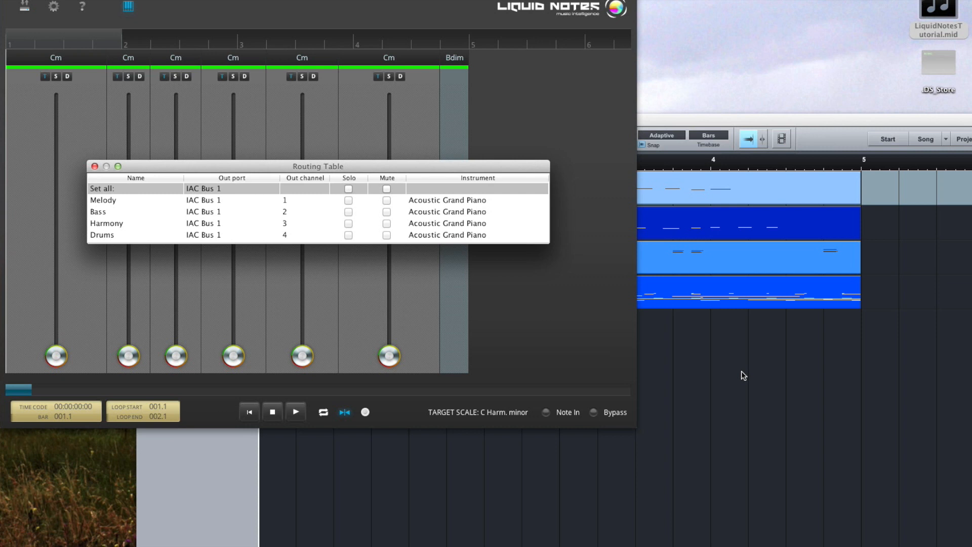
mouse_move(669, 289)
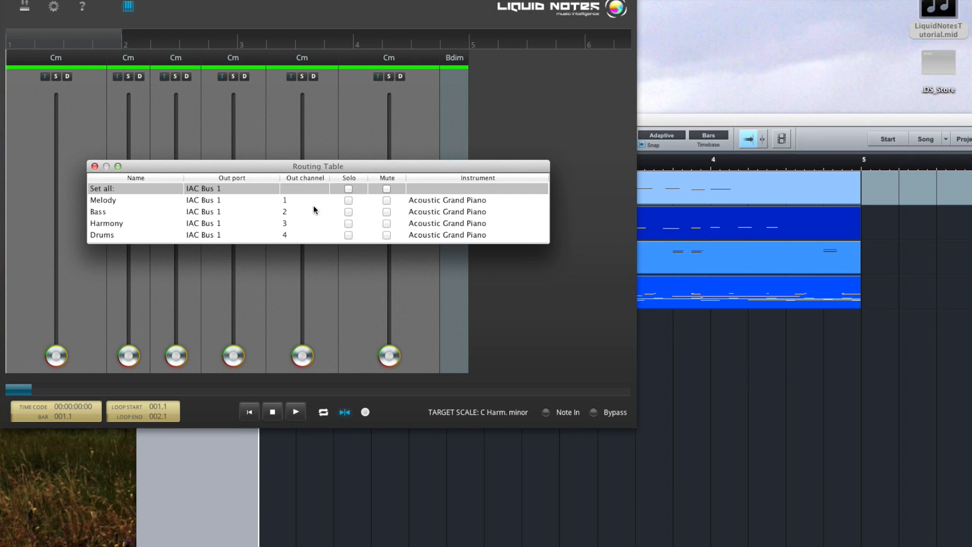
mouse_move(301, 237)
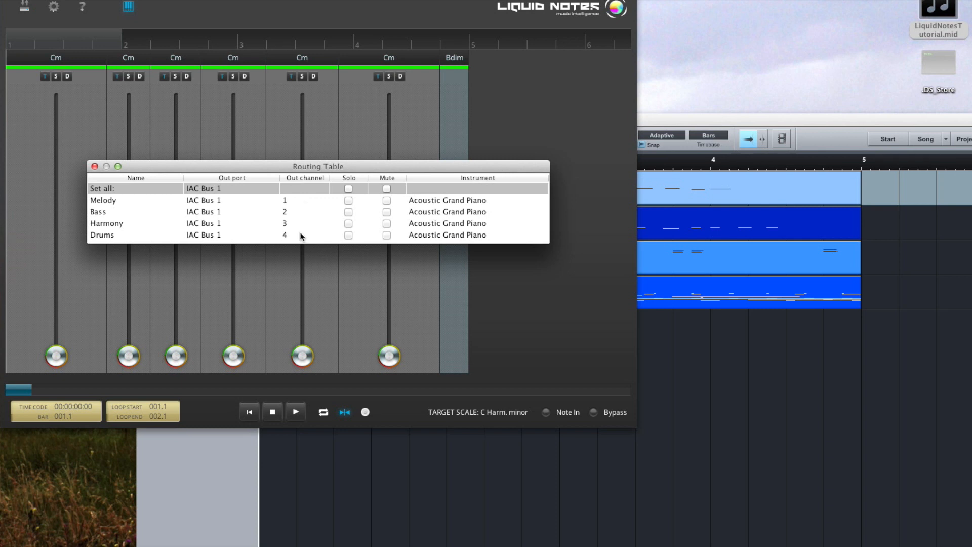
mouse_move(301, 236)
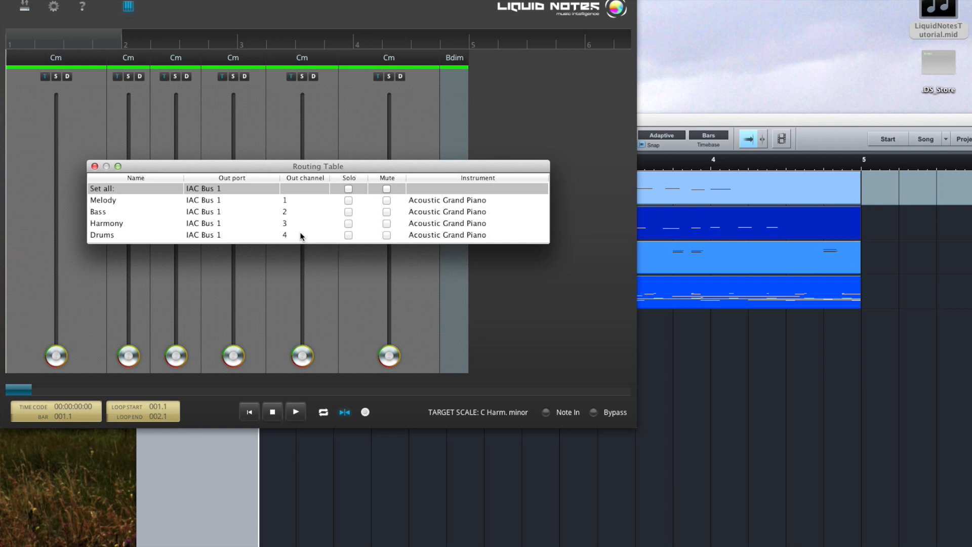
- Bring the Studio One song window to the front
click(304, 235)
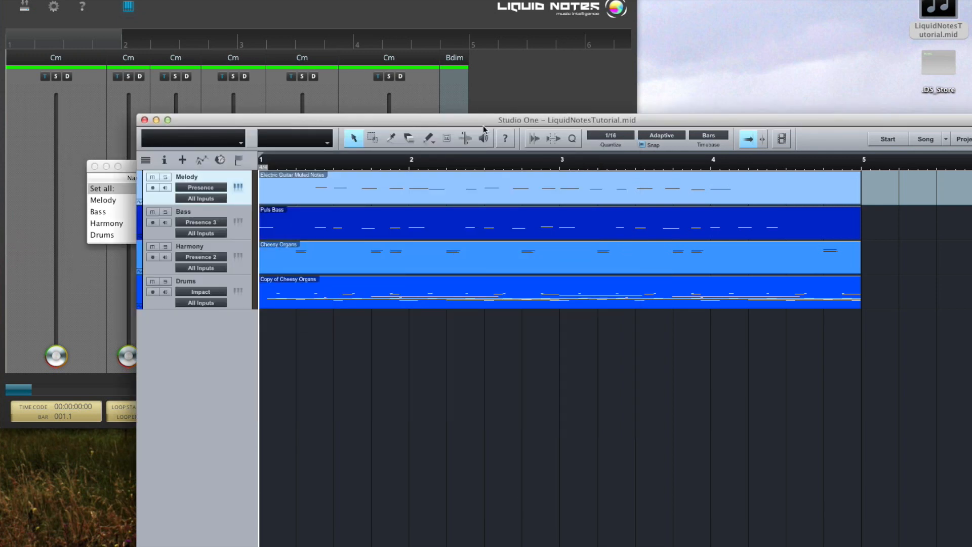
- Route track inputs to Liquid Notes Virtual Cable: Bass channel 2, Harmony 3, Drums 4
drag(483, 121, 483, 31)
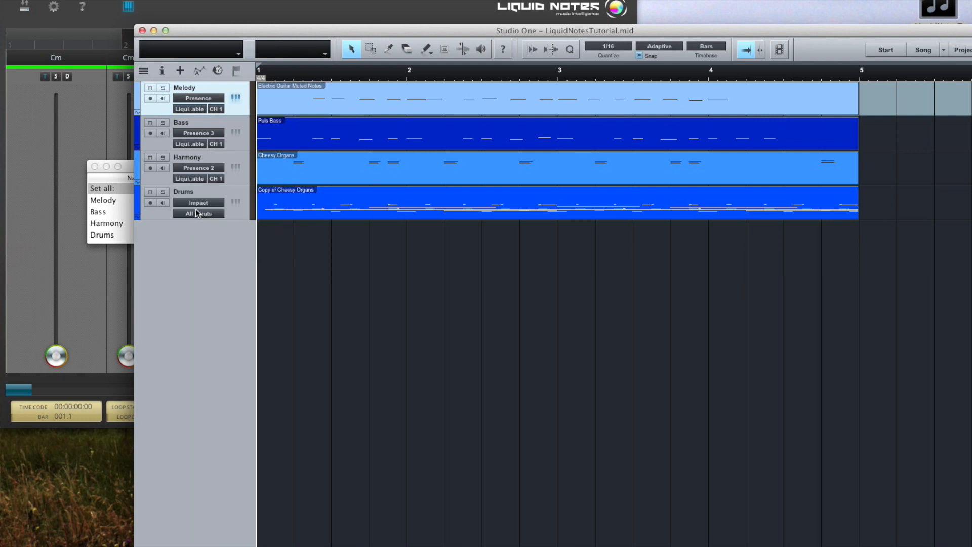
click(199, 212)
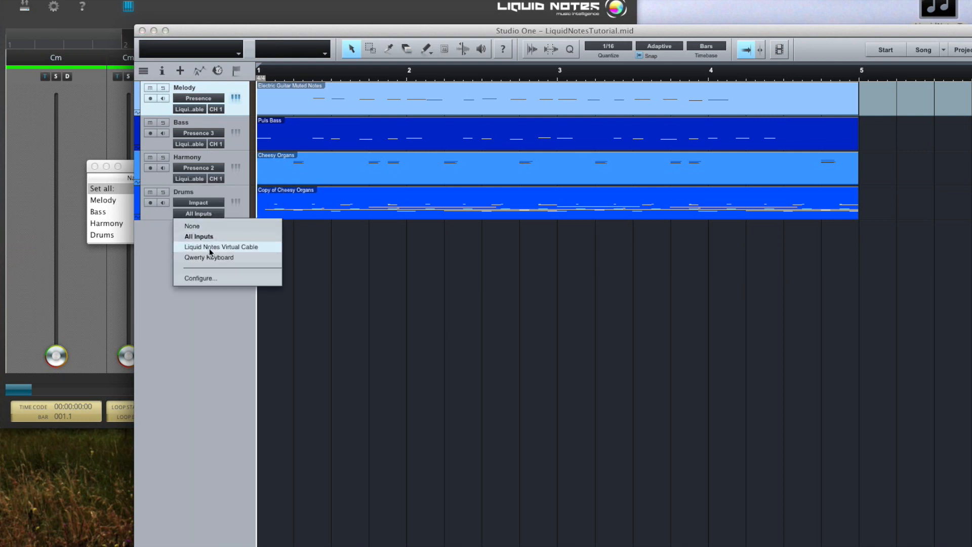
click(220, 246)
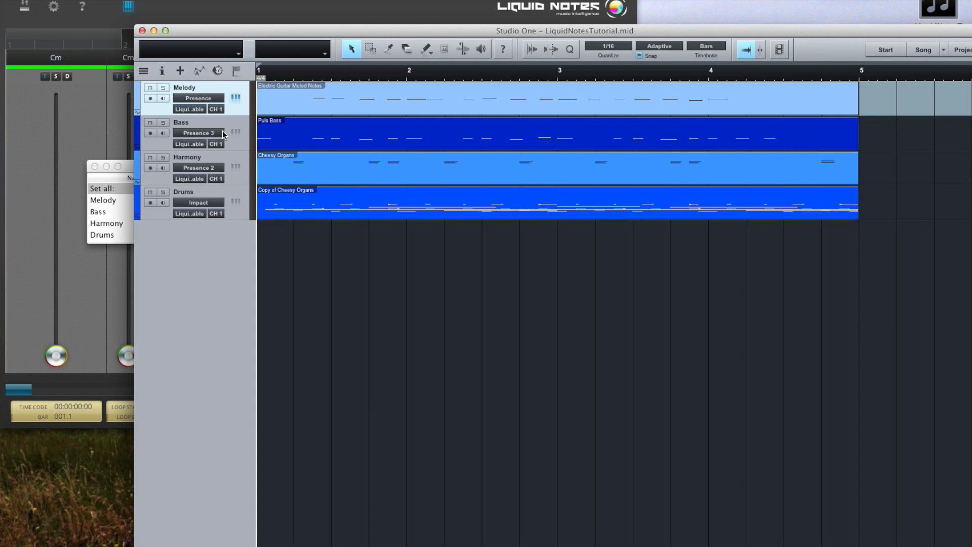
mouse_move(219, 147)
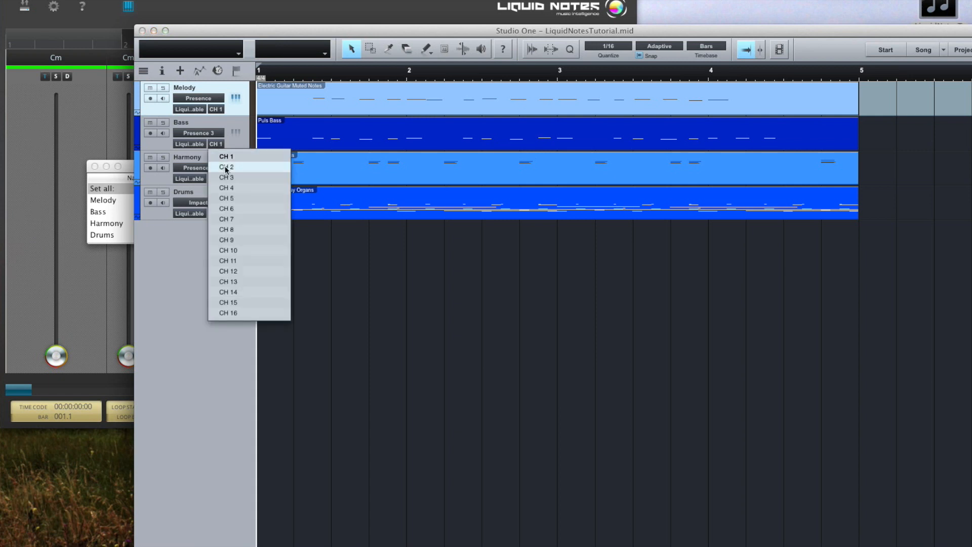
click(227, 166)
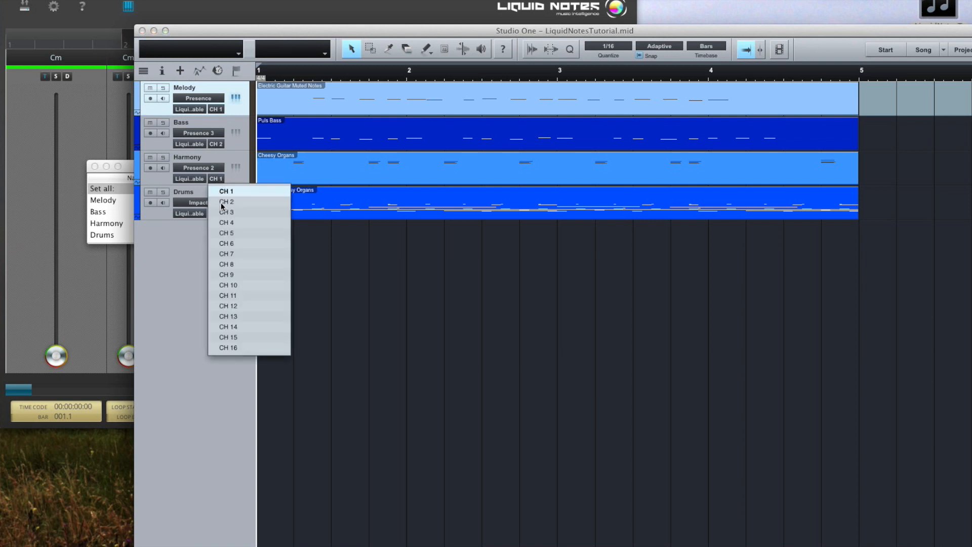
click(224, 191)
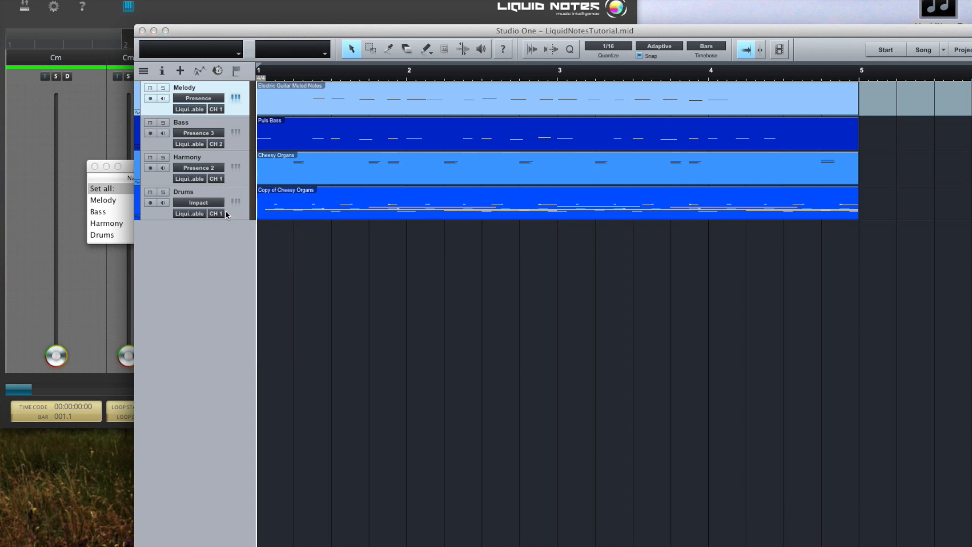
click(215, 179)
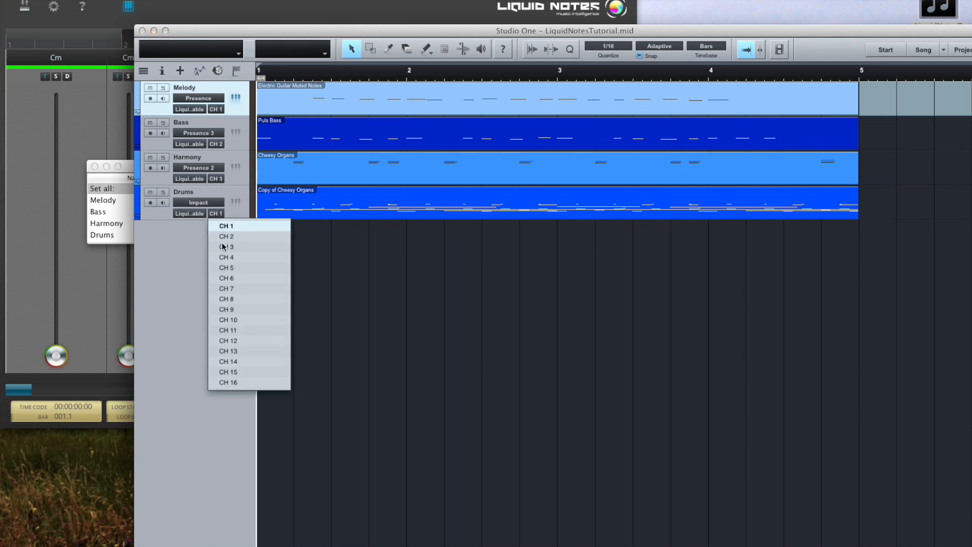
click(226, 257)
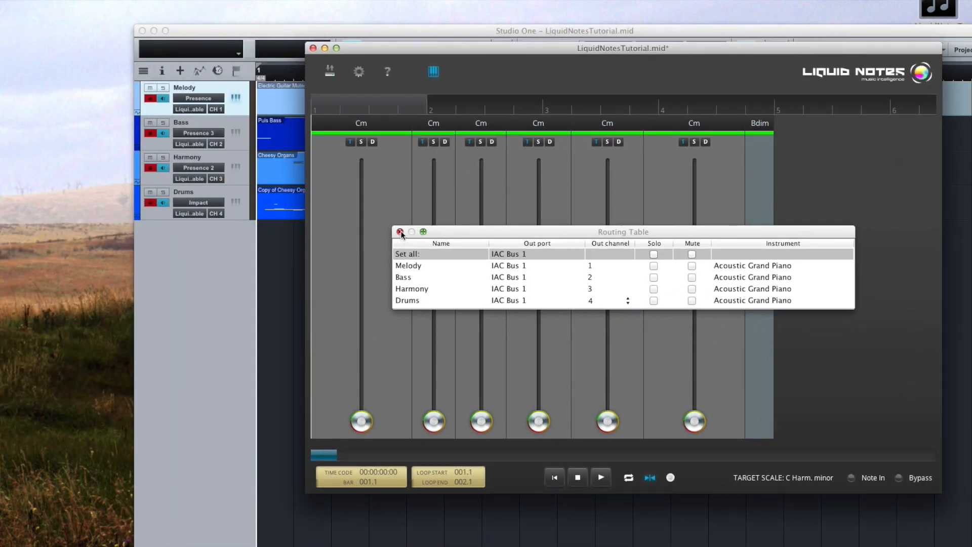
- Close the Liquid Notes routing table and start song playback
click(400, 236)
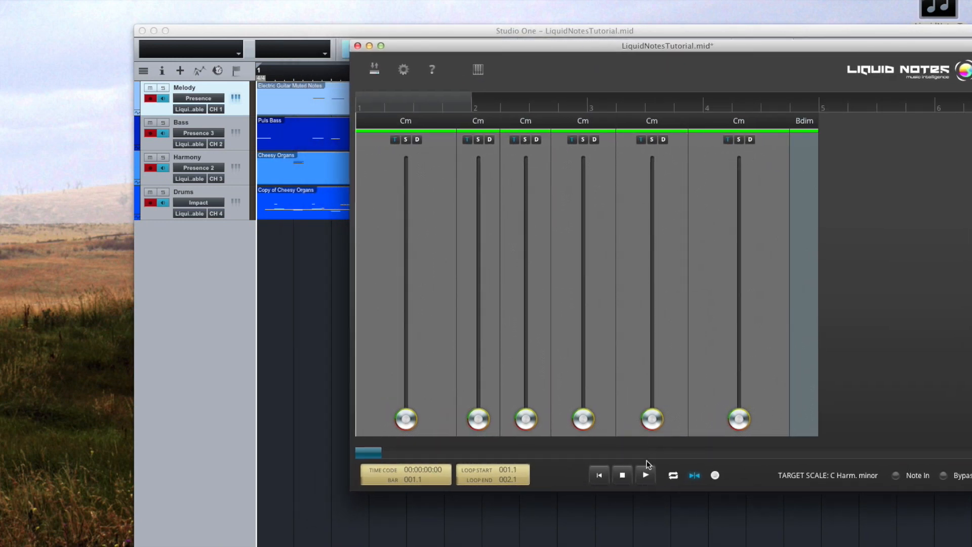
click(644, 475)
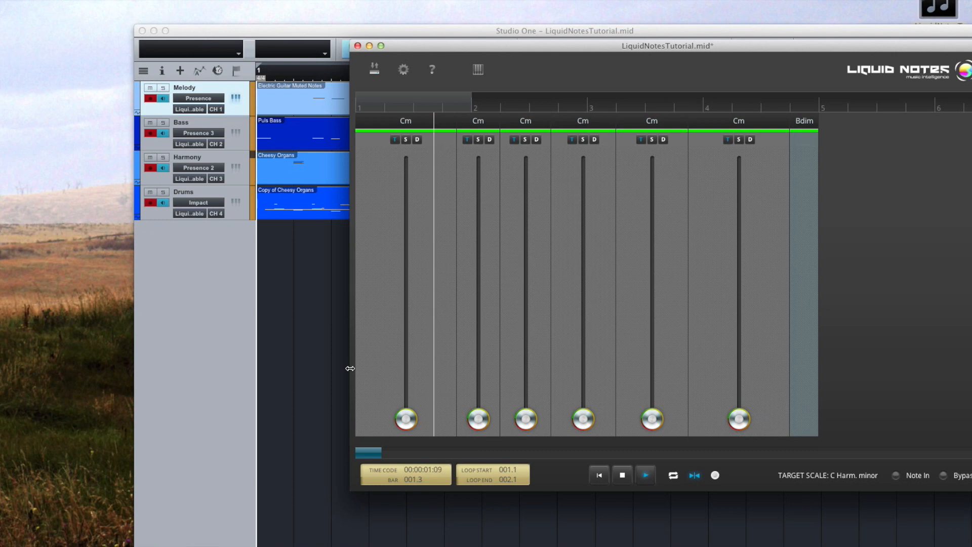